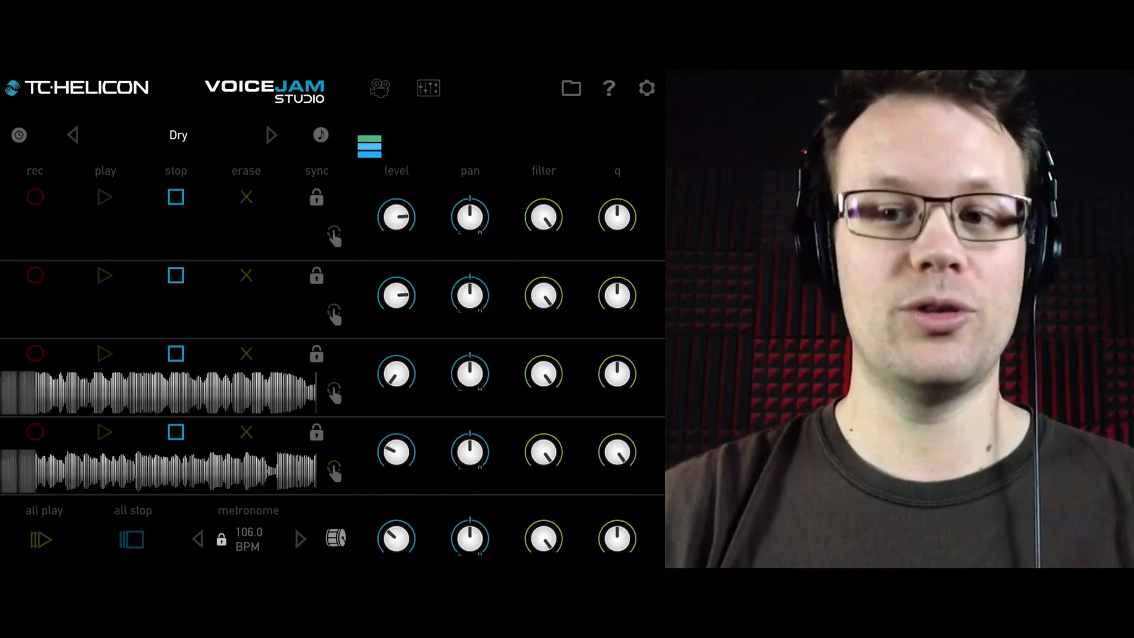
- Make the filter knobs the active parameter column via the stacked-lines indicator
{"action": "left_click", "coordinate": [369, 146]}
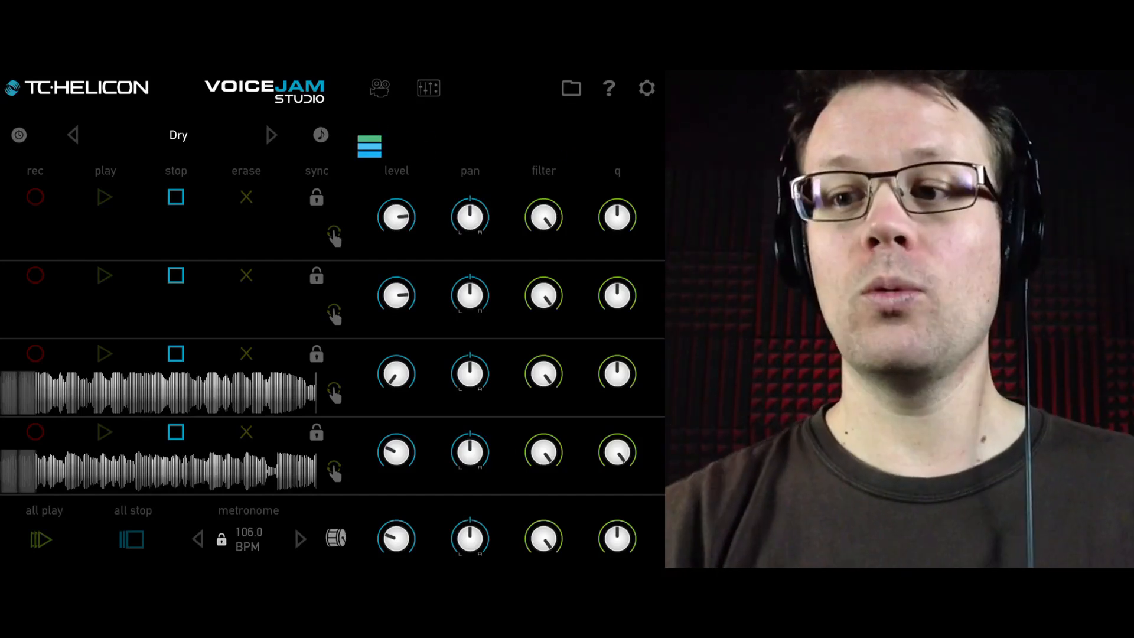
{"action": "left_click", "coordinate": [544, 170]}
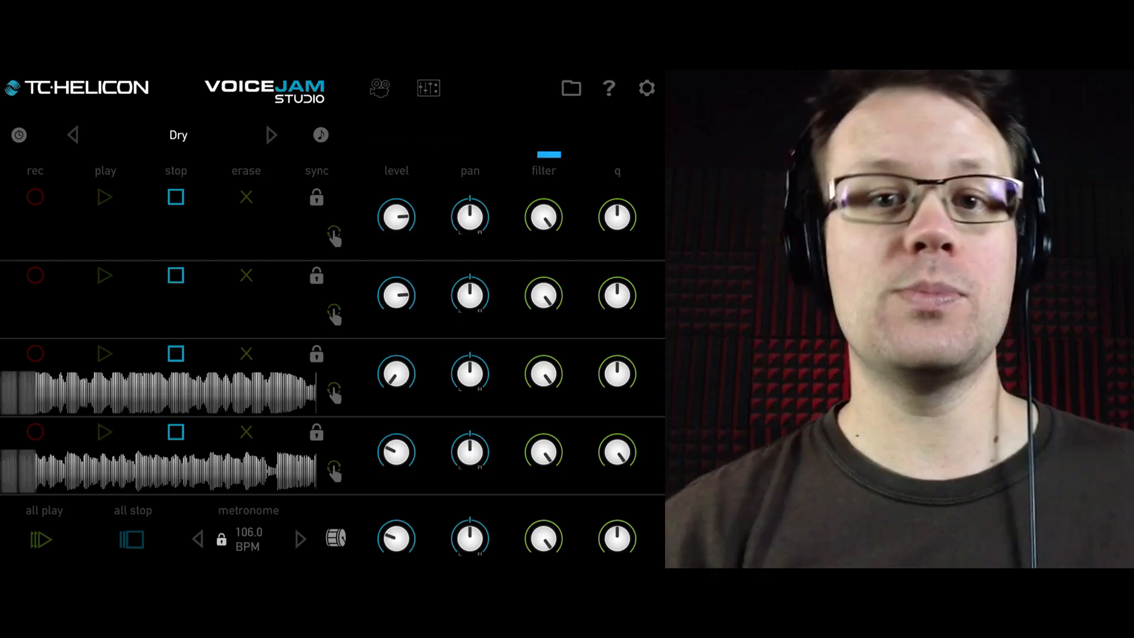